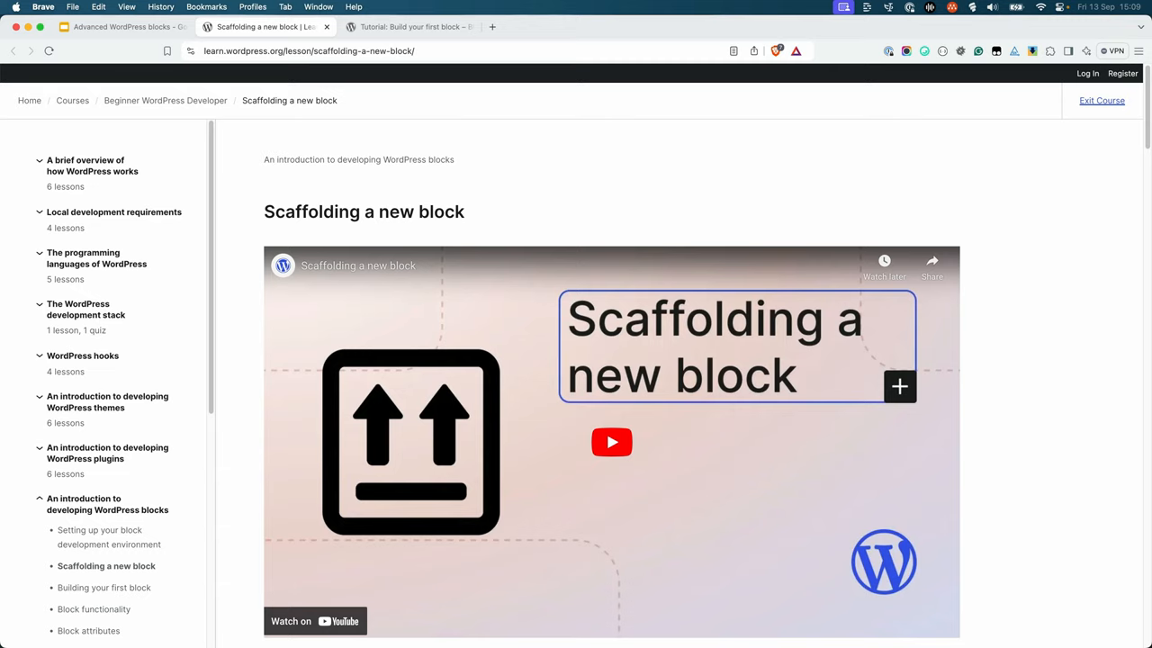
# Show the wptrainingteam/plugin-developer repository on GitHub at the trunk branch.
pyautogui.click(409, 26)
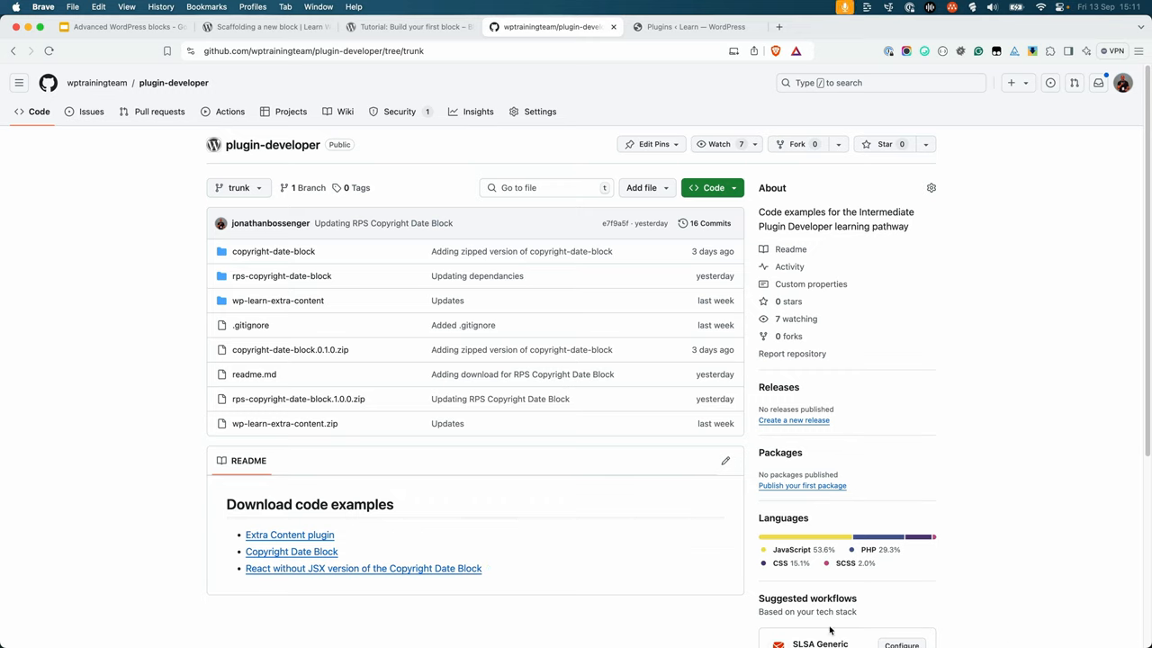
pyautogui.moveTo(494, 594)
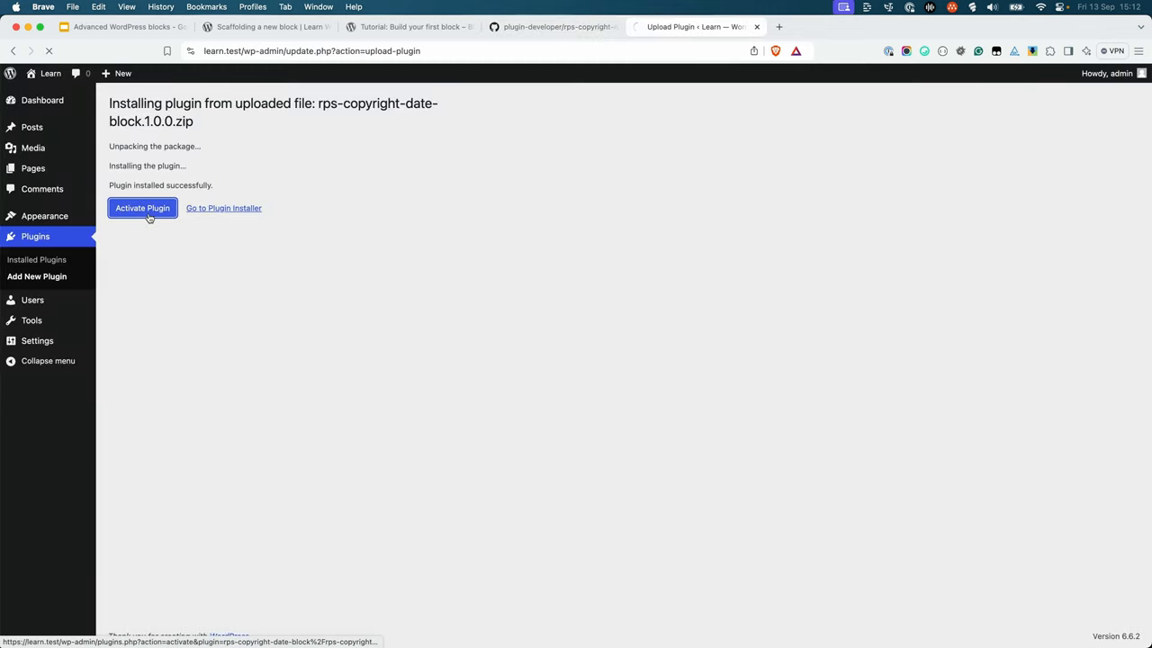
# Activate the plugin and add a Copyright Date Block with starting year 1999 to Hello world.
pyautogui.click(693, 26)
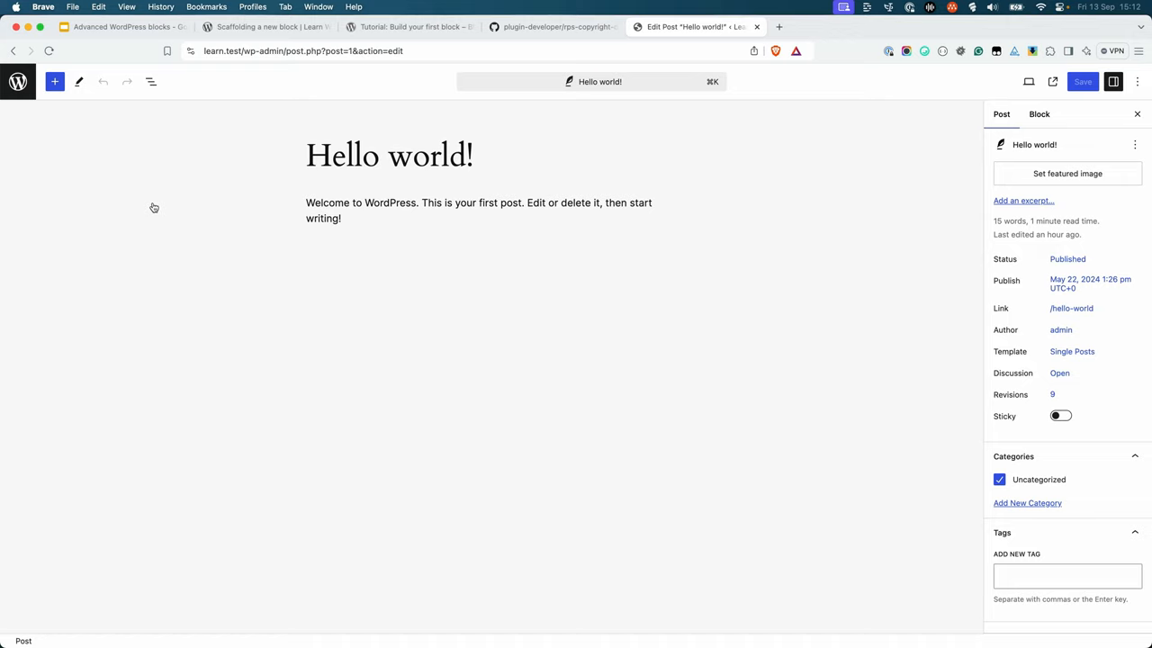
pyautogui.click(478, 210)
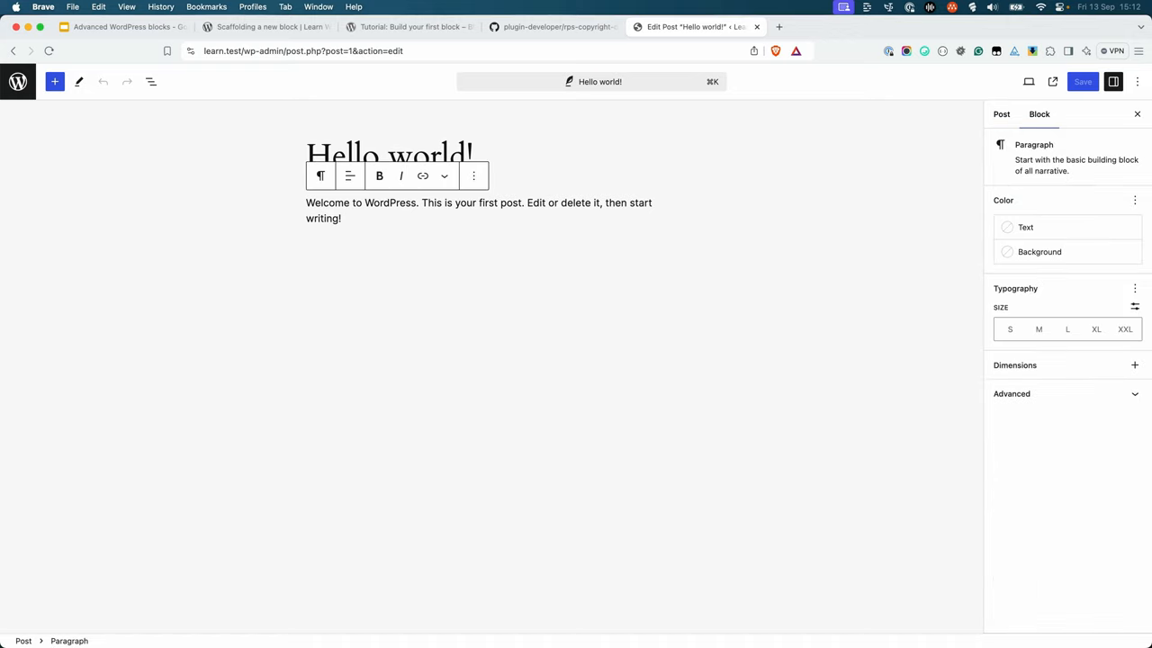
pyautogui.write('/copy')
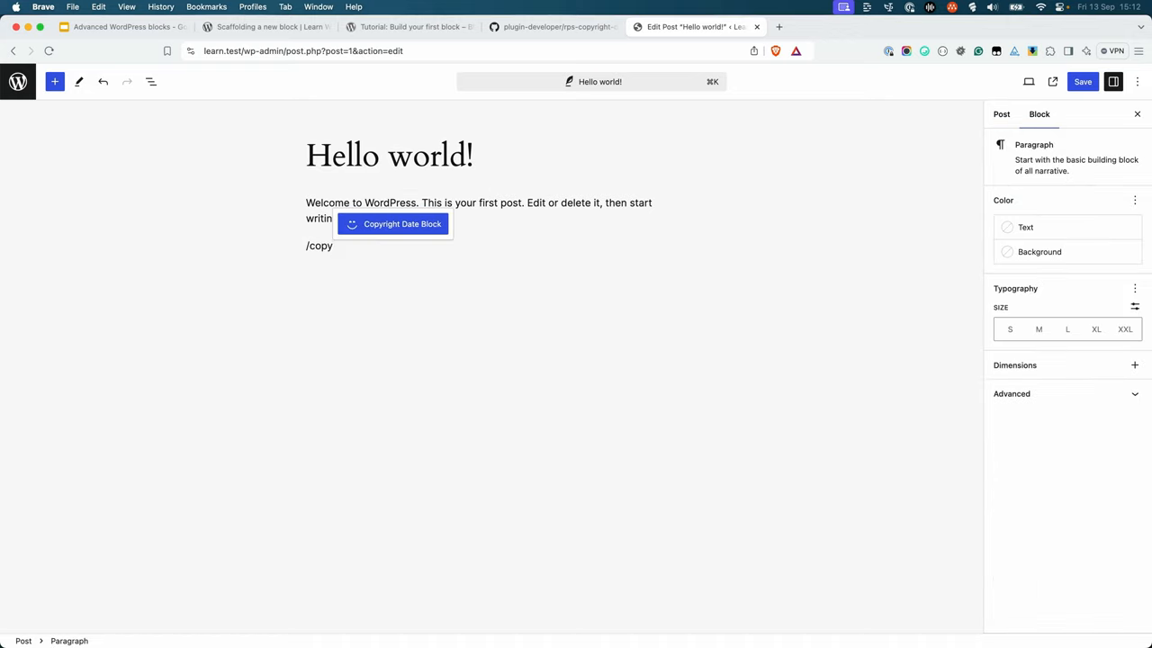
pyautogui.click(402, 224)
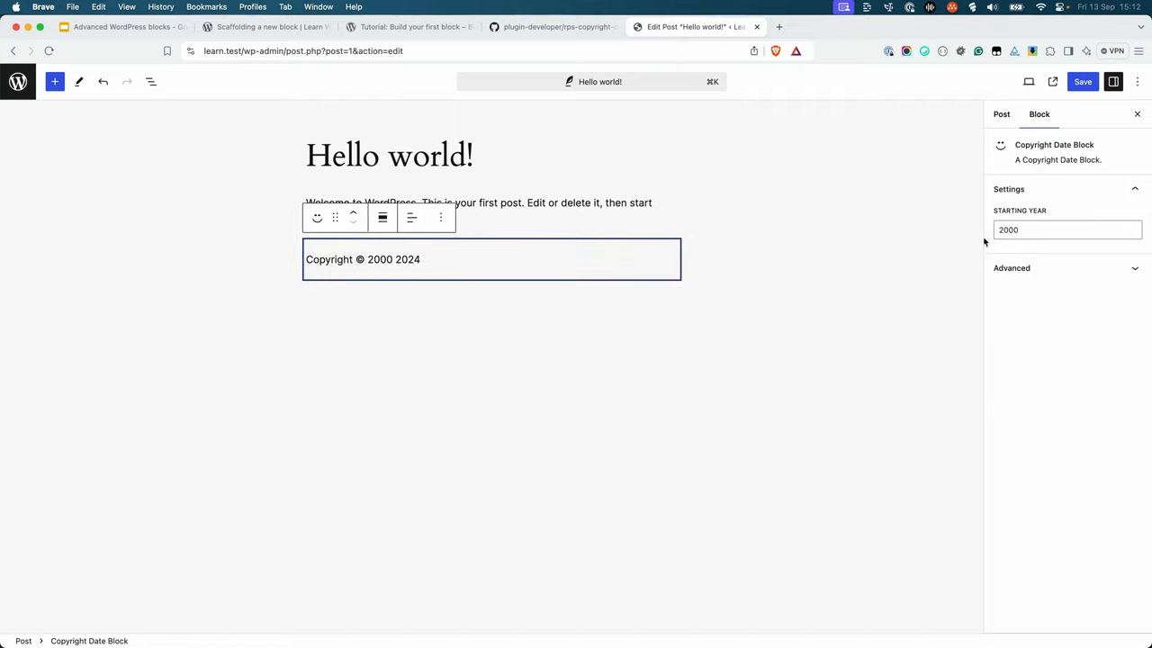
pyautogui.click(1067, 230)
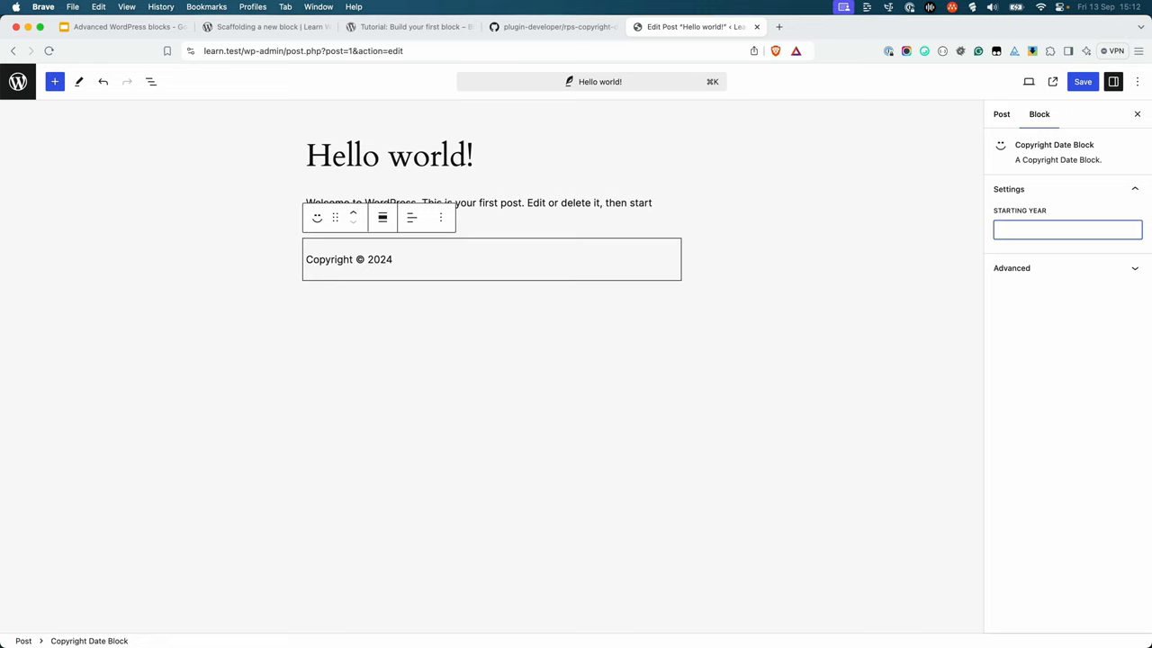
pyautogui.write('1999')
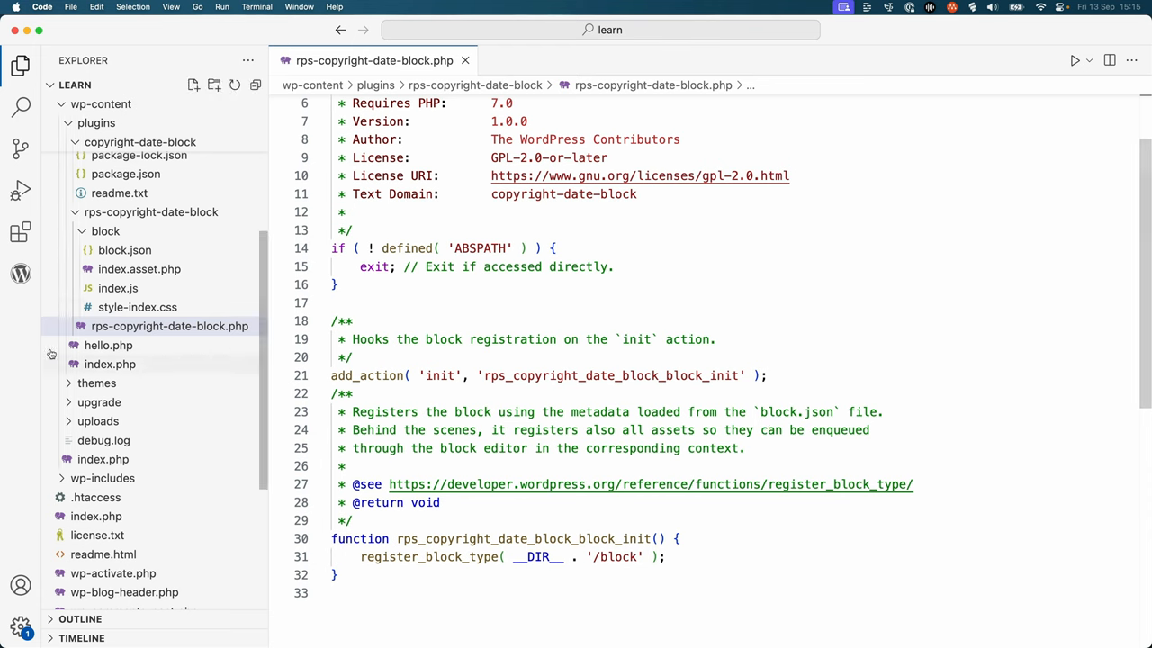
# Open block.json and index.asset.php from the block folder.
pyautogui.click(124, 249)
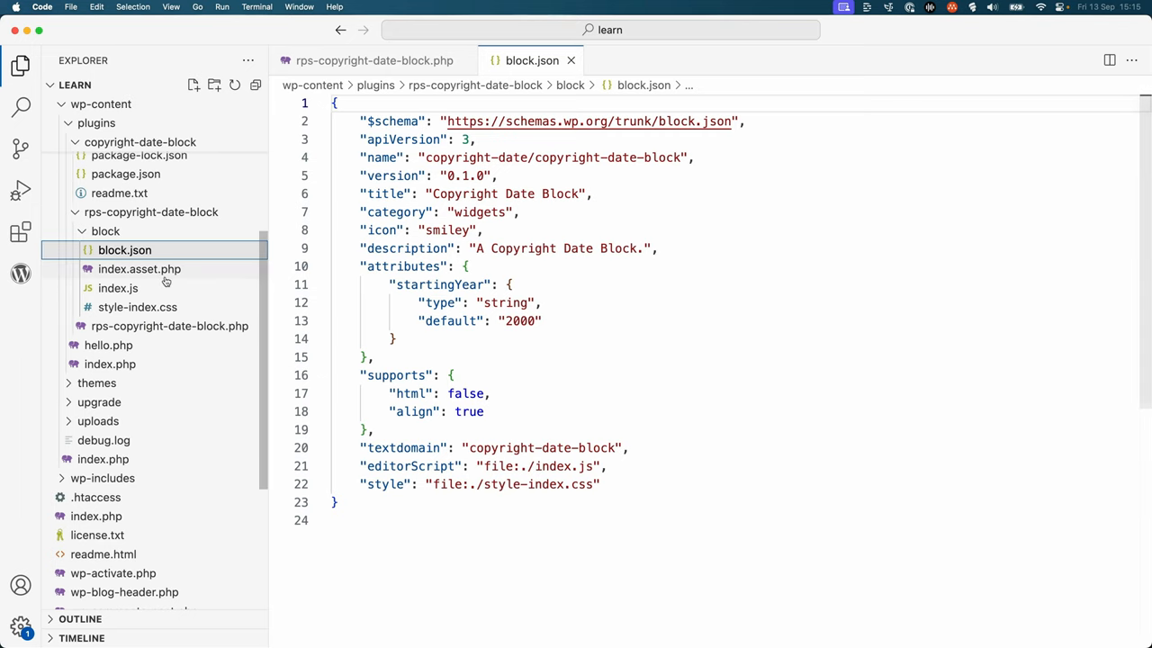
pyautogui.click(138, 268)
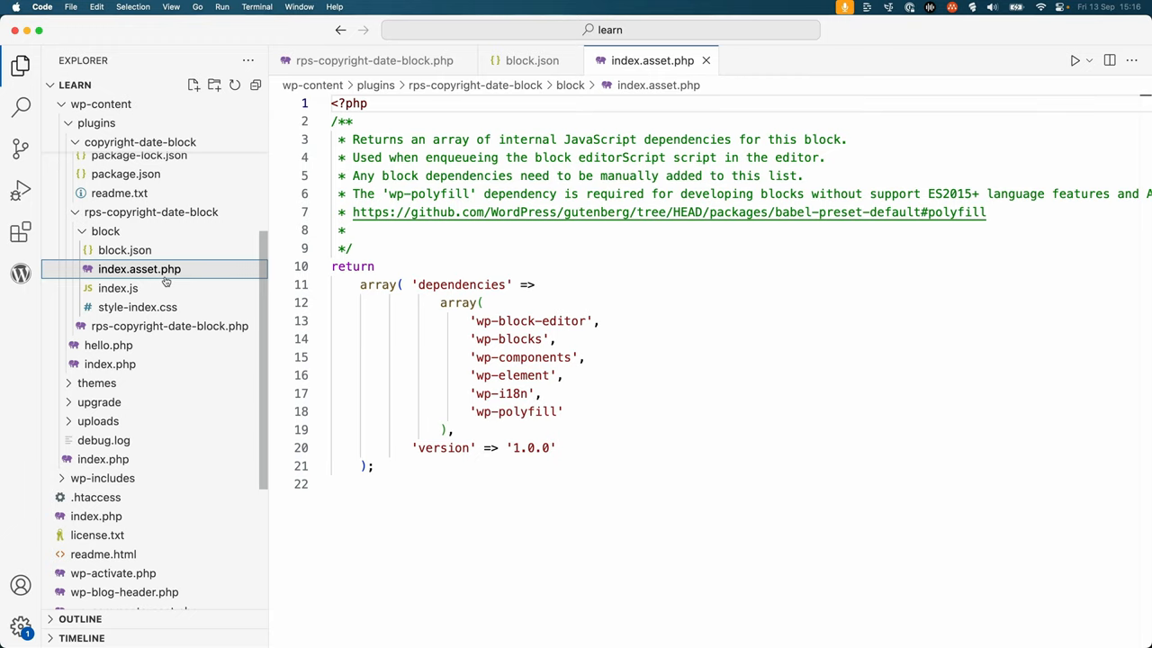
# Open the block stylesheet style-index.css.
pyautogui.click(137, 307)
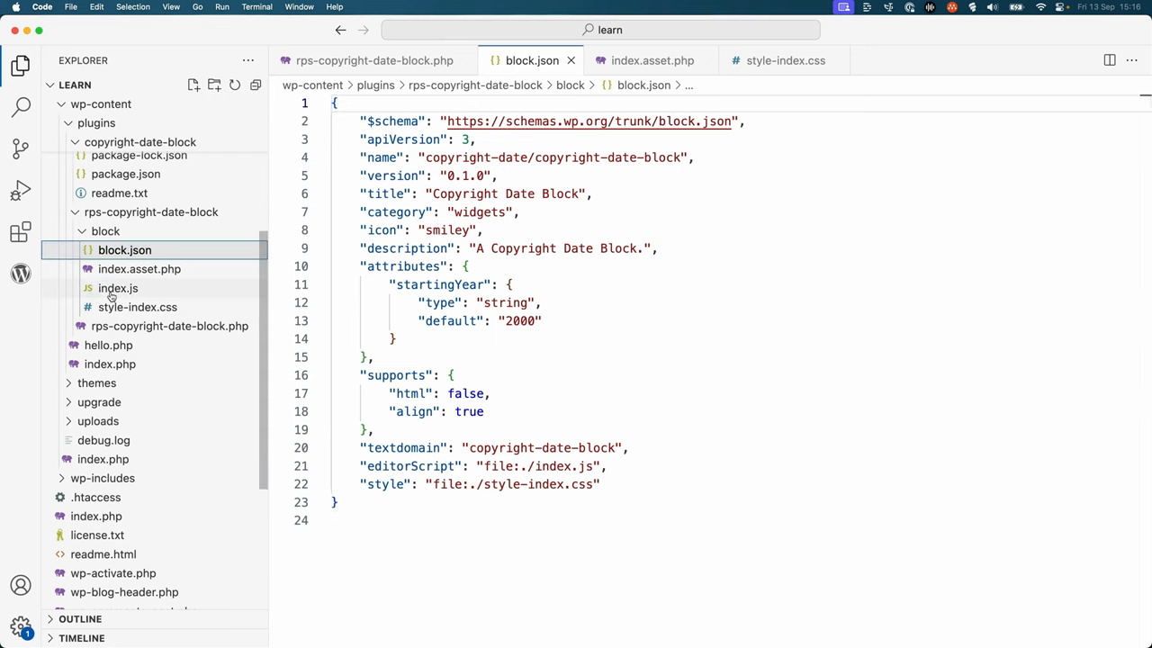
# Open index.js and scroll through its createElement edit function.
pyautogui.click(118, 288)
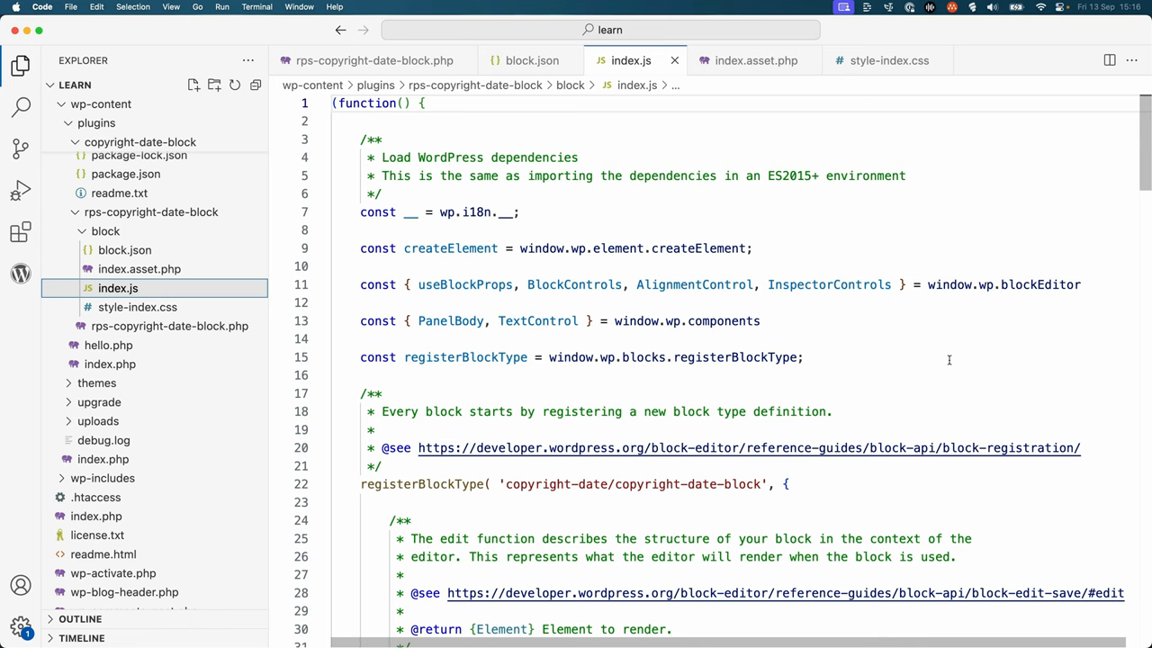
pyautogui.scroll(-3)
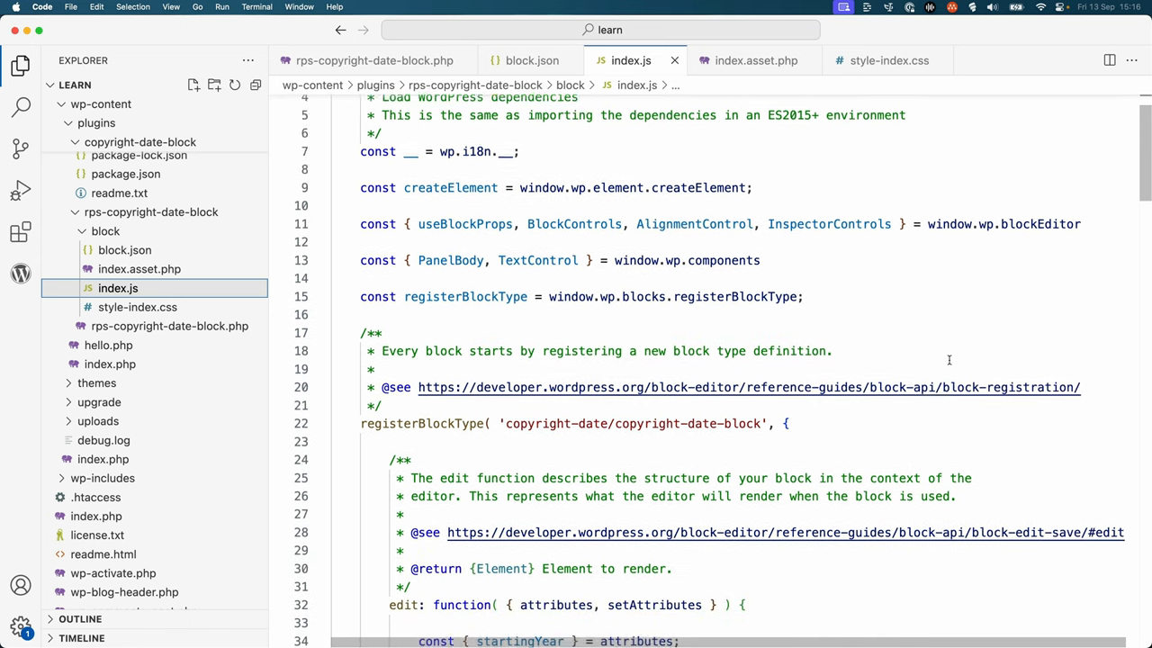
pyautogui.scroll(-3)
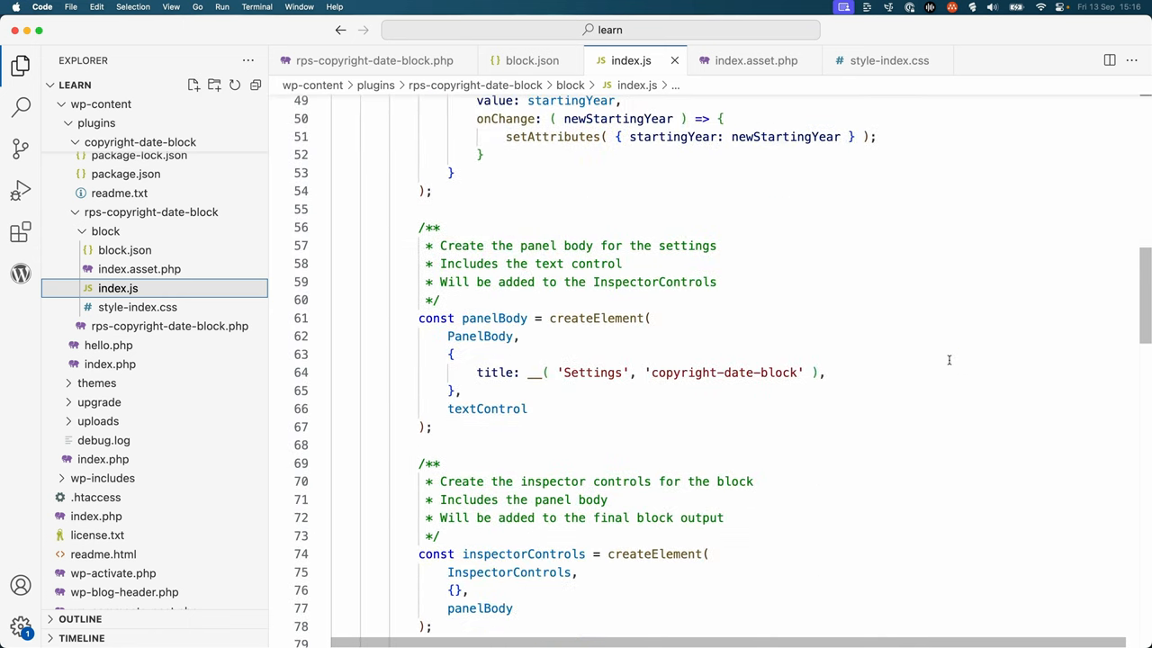
pyautogui.scroll(-3)
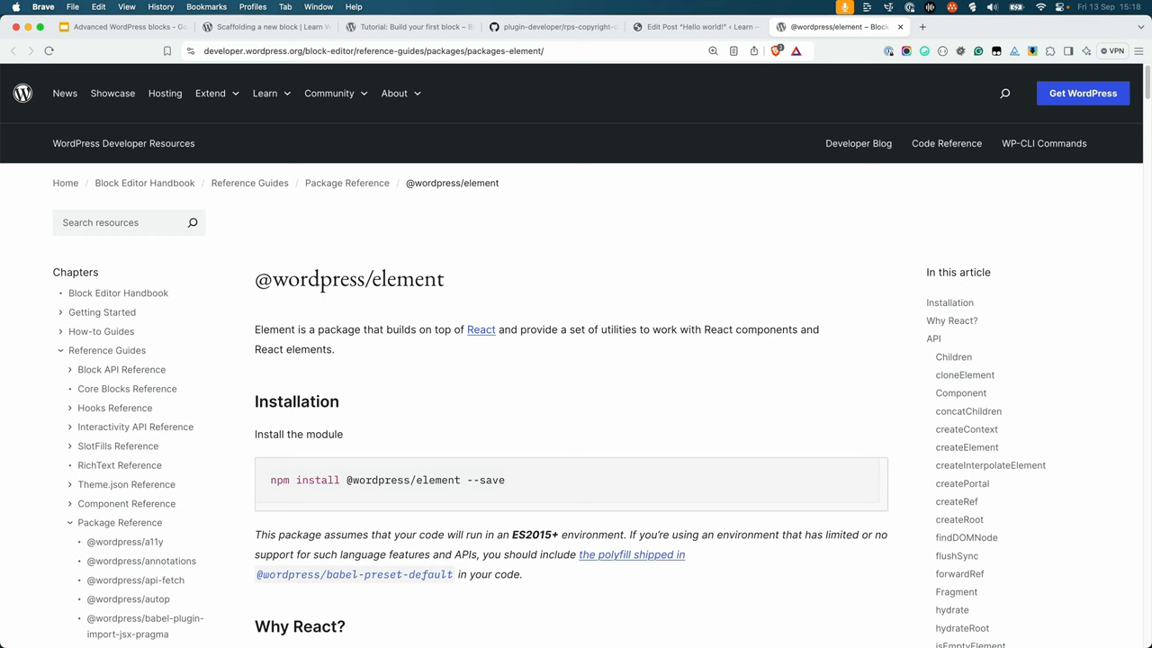
pyautogui.moveTo(966, 447)
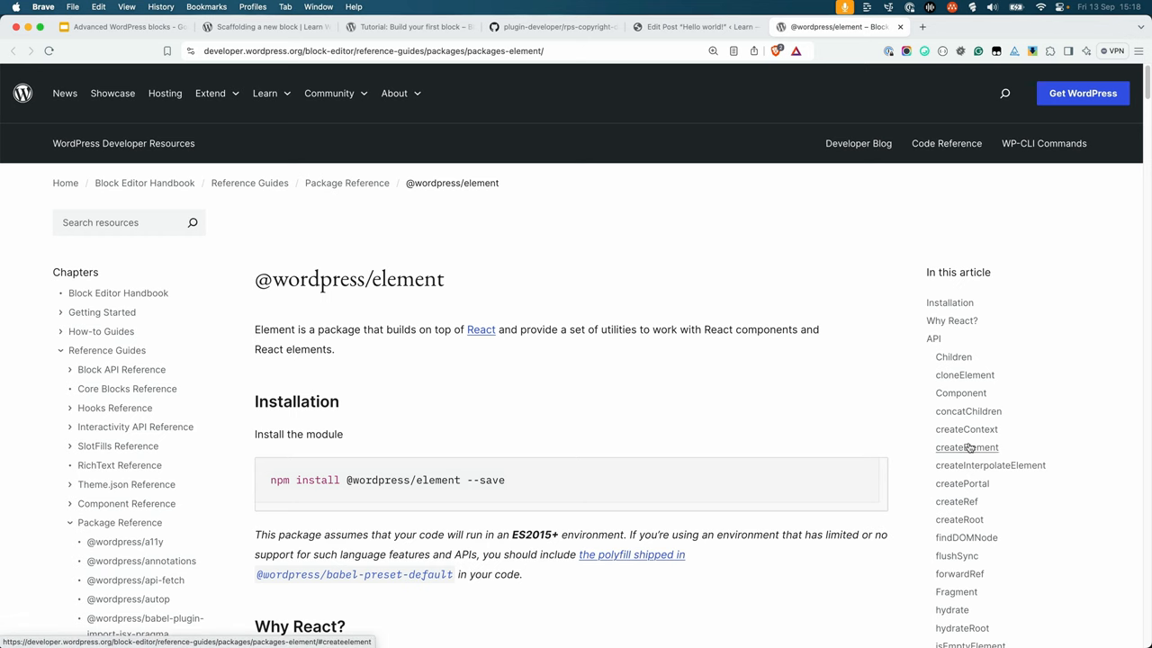
pyautogui.click(966, 447)
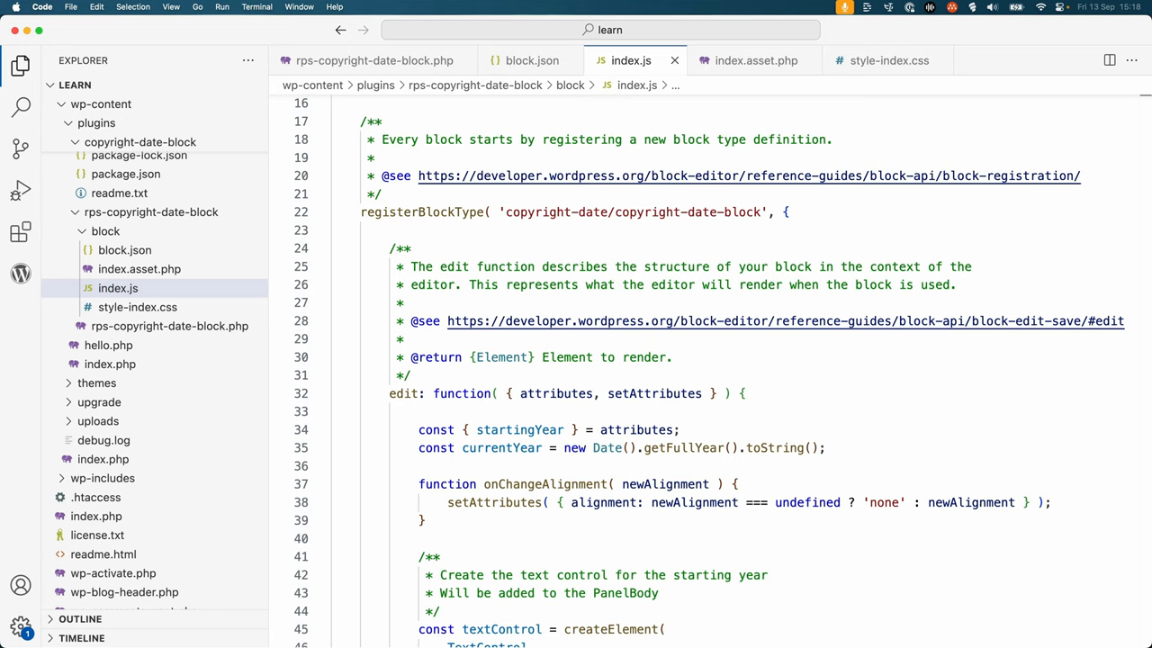
pyautogui.scroll(-3)
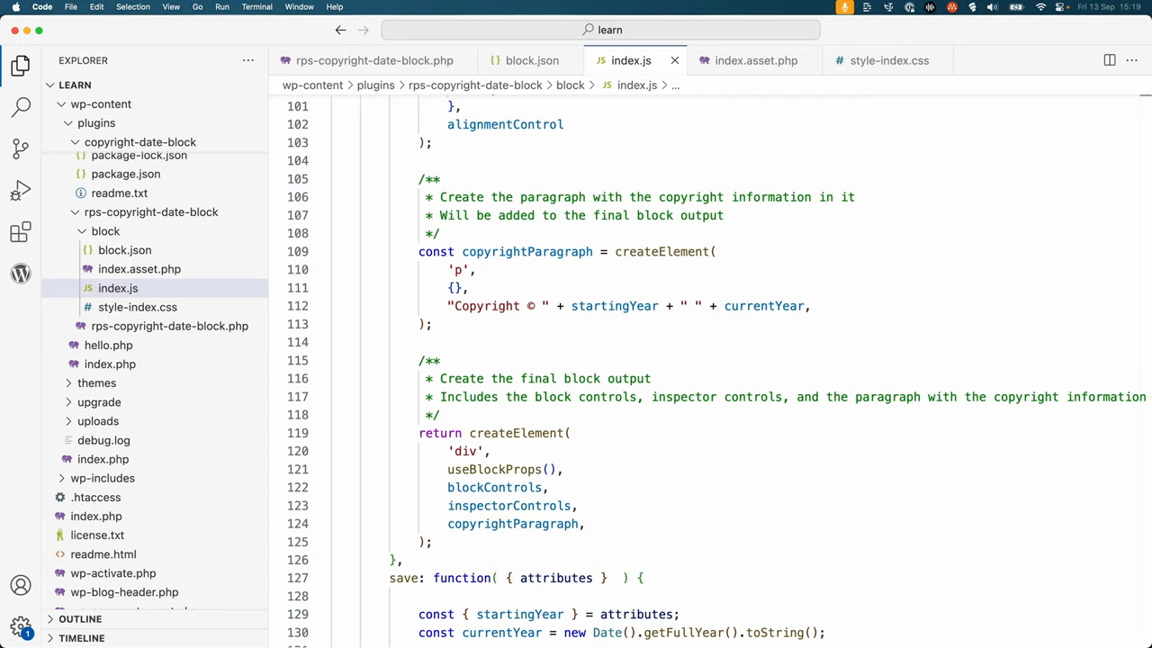
pyautogui.scroll(3)
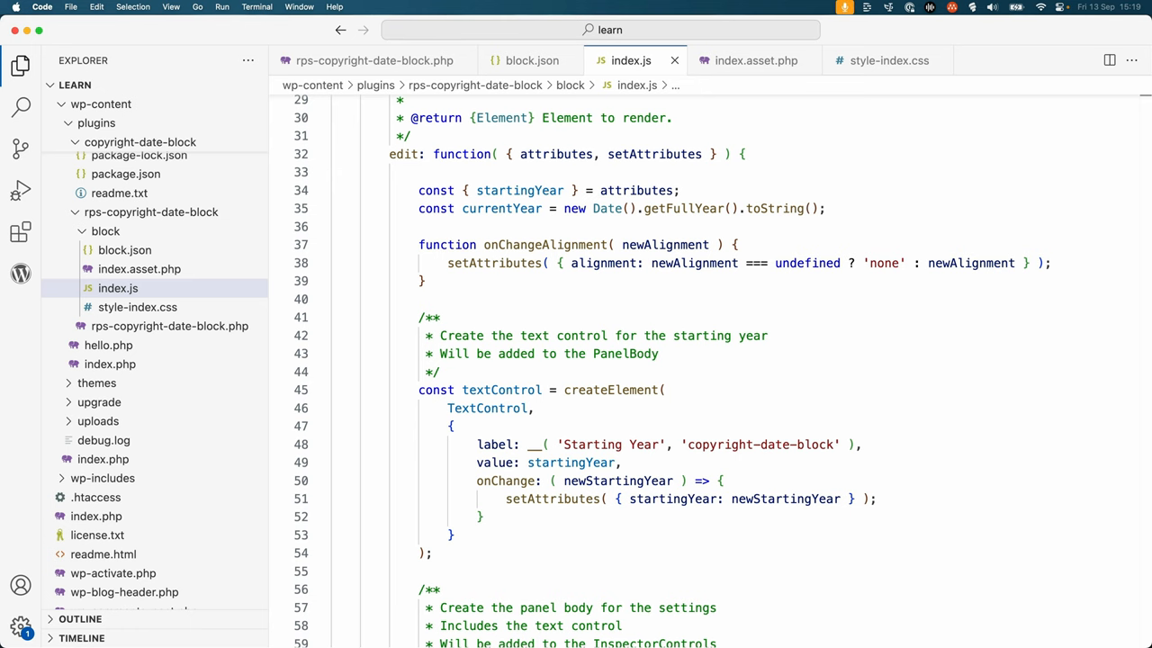
pyautogui.scroll(-3)
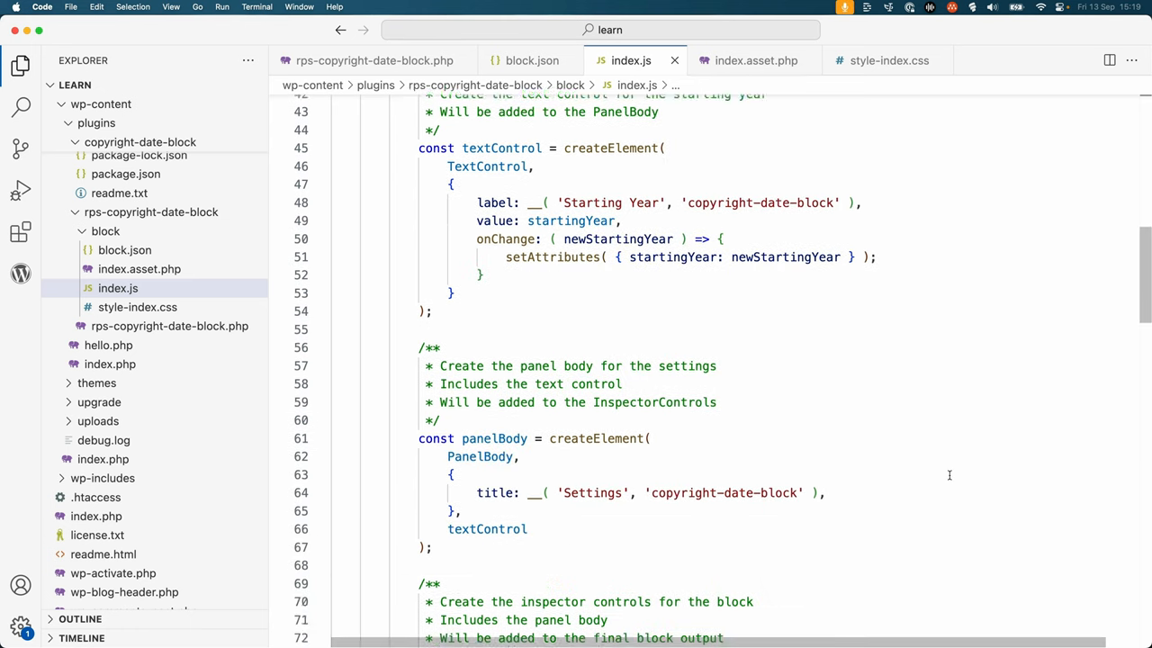
pyautogui.scroll(-3)
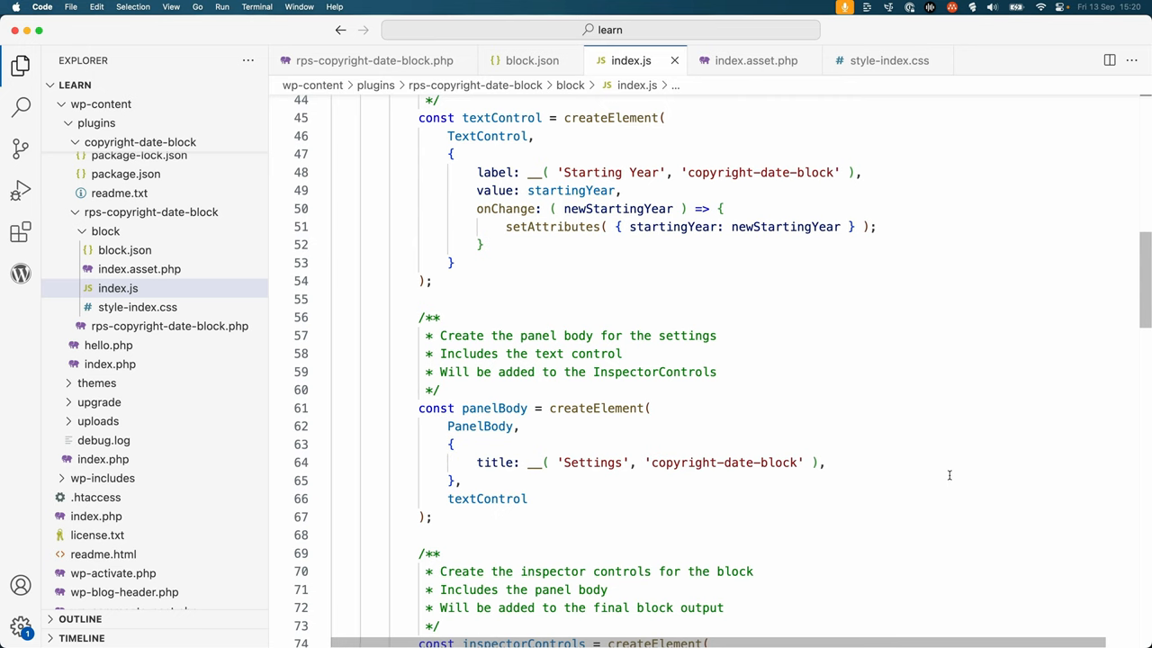
pyautogui.scroll(-3)
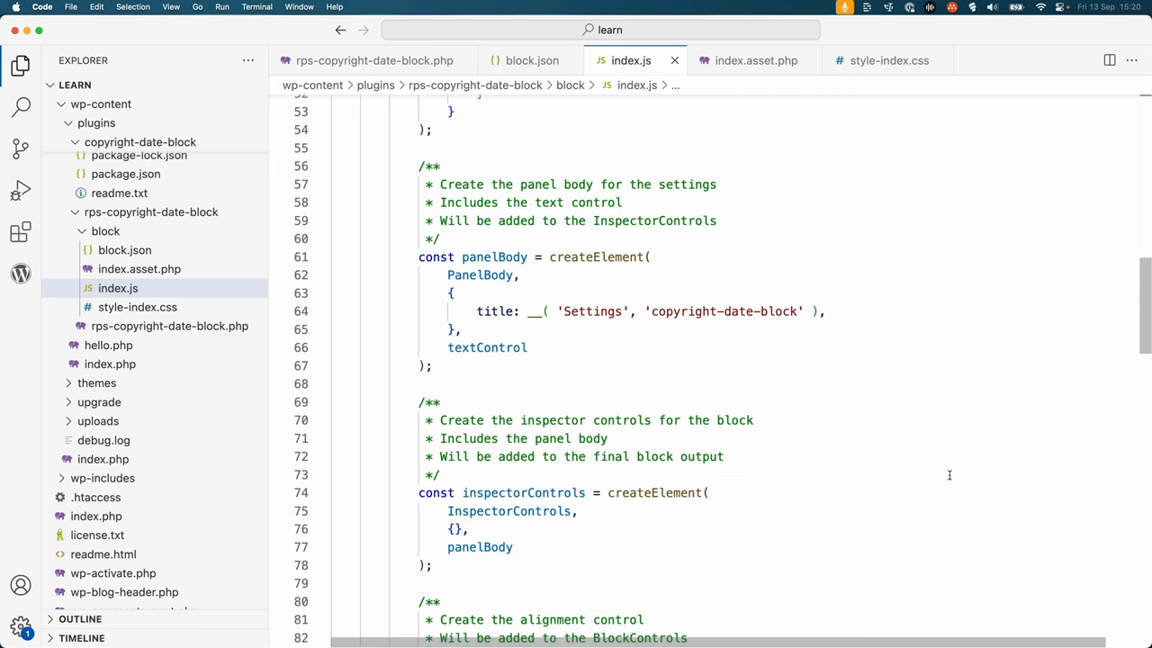
pyautogui.scroll(-3)
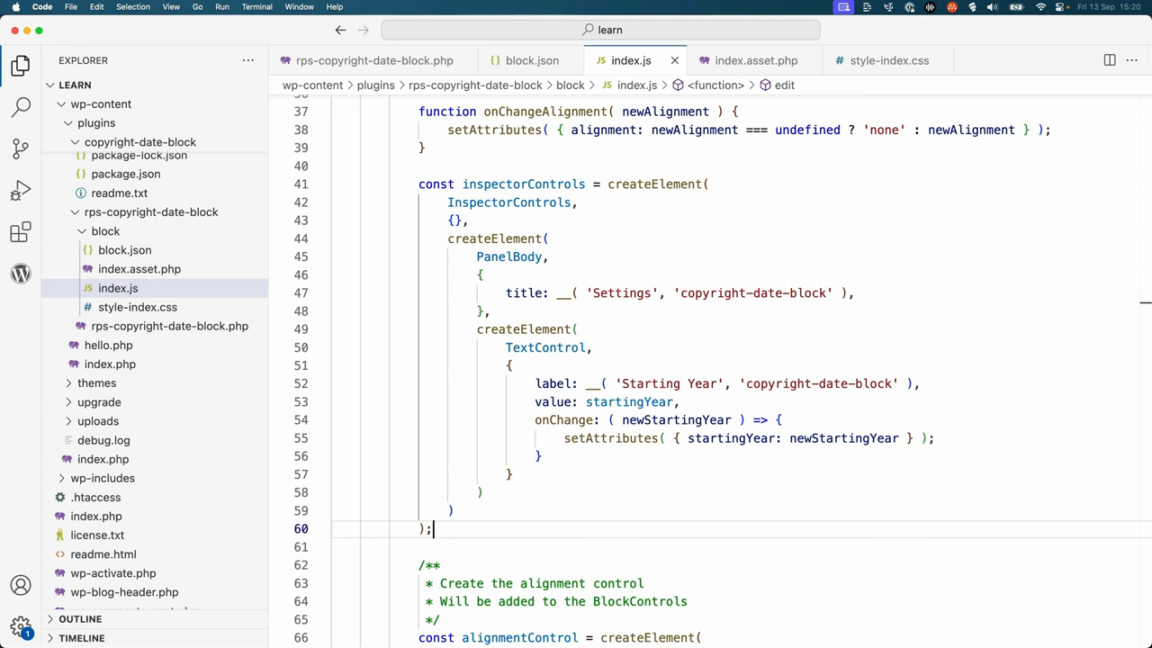
pyautogui.scroll(-3)
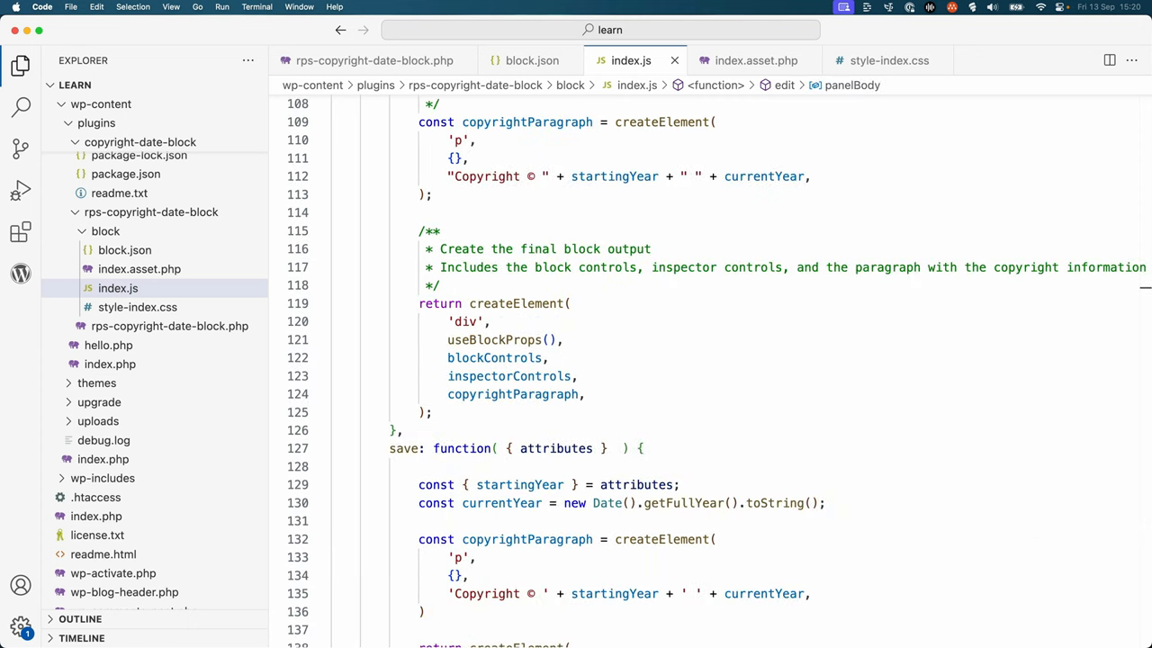